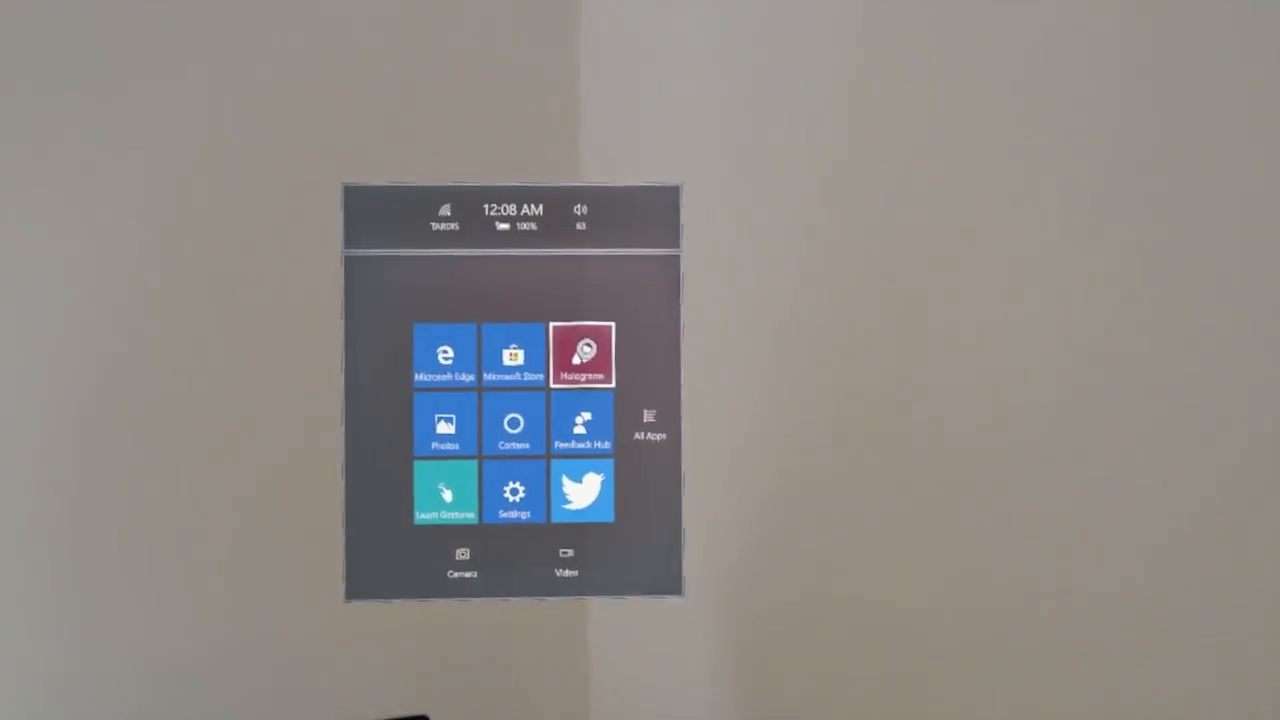
Place the File Explorer window beside the desk monitor.
click(512, 490)
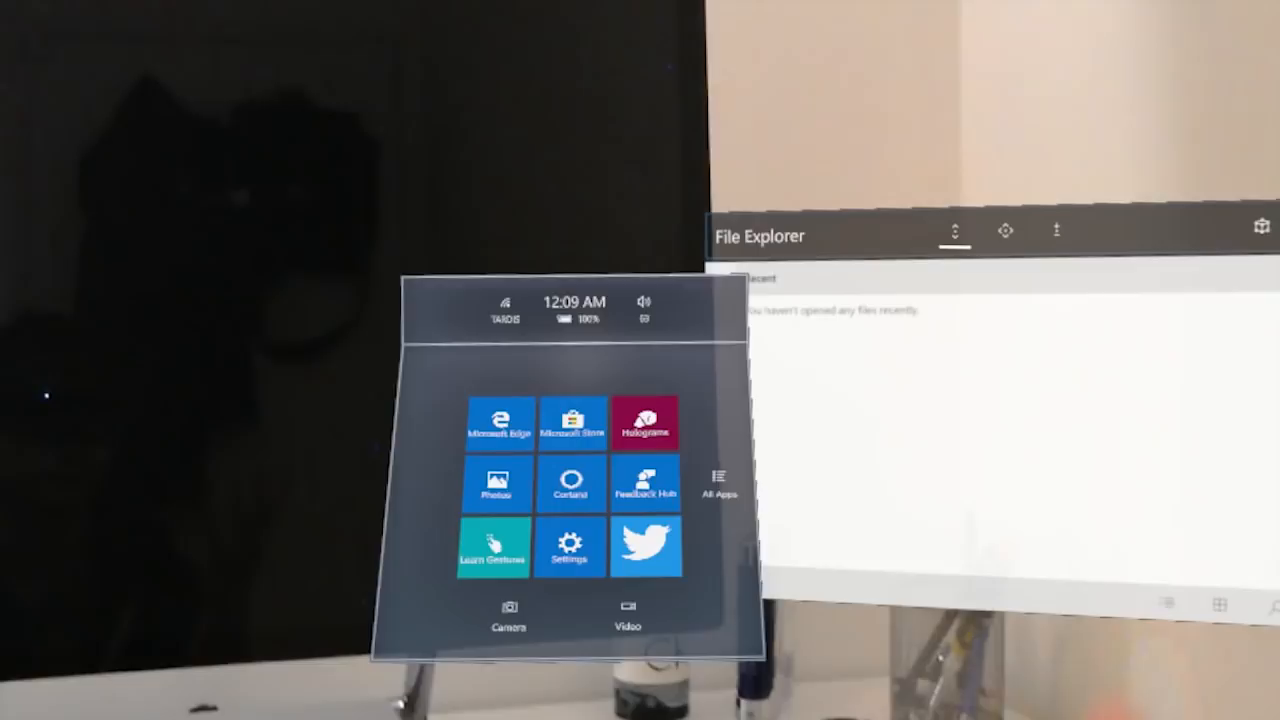
Launch Settings to show the Windows Settings categories, then bring Start back.
click(568, 544)
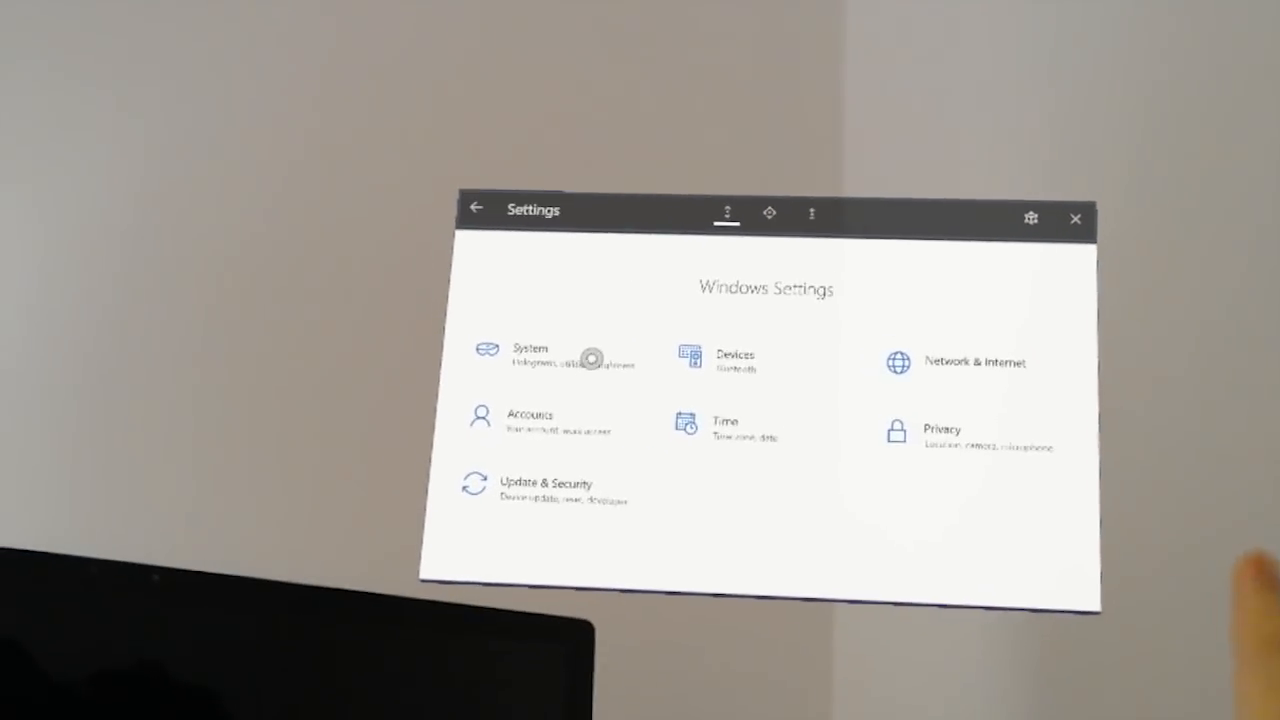
click(530, 356)
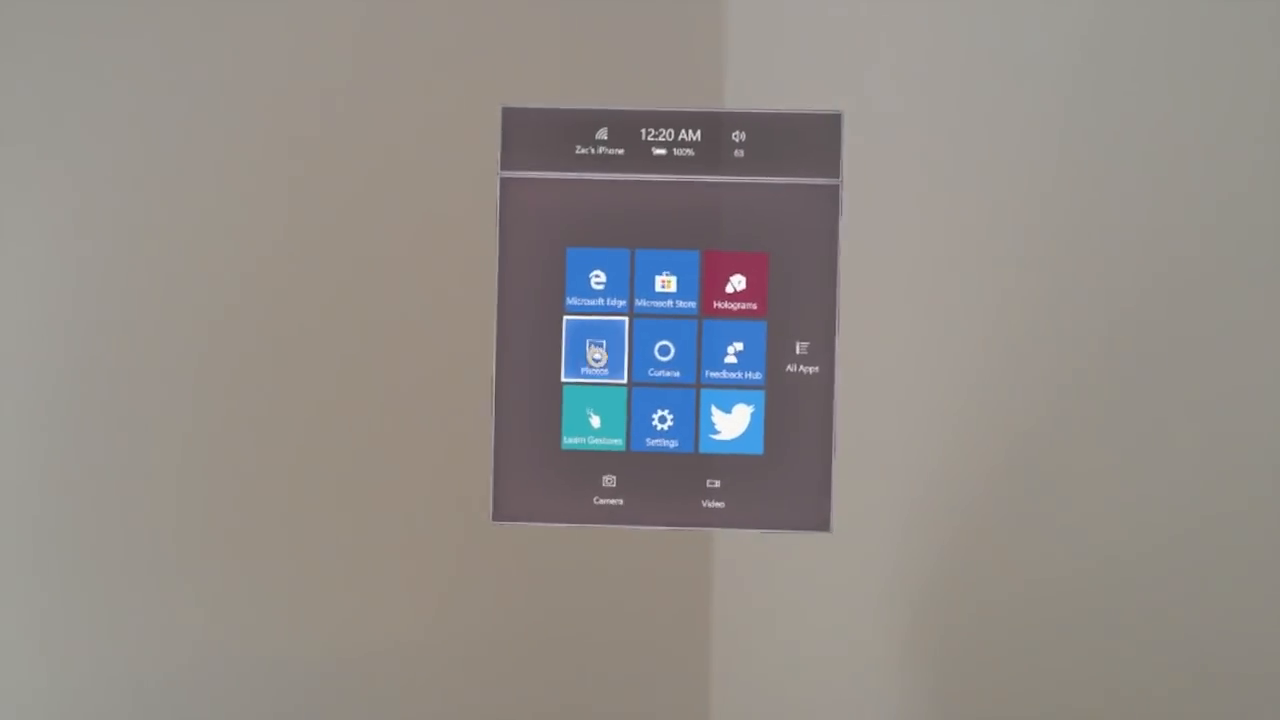
Launch Photos and reveal its more-options menu listing Slideshow and Settings.
click(592, 350)
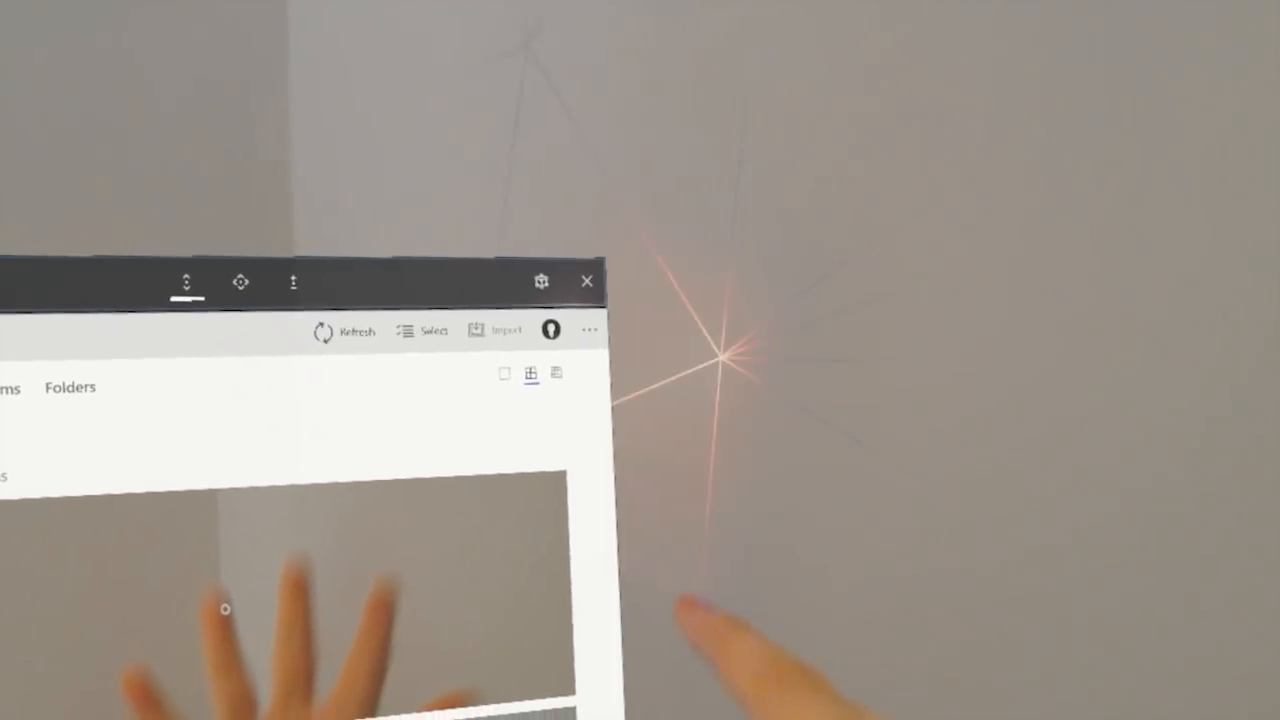
click(588, 330)
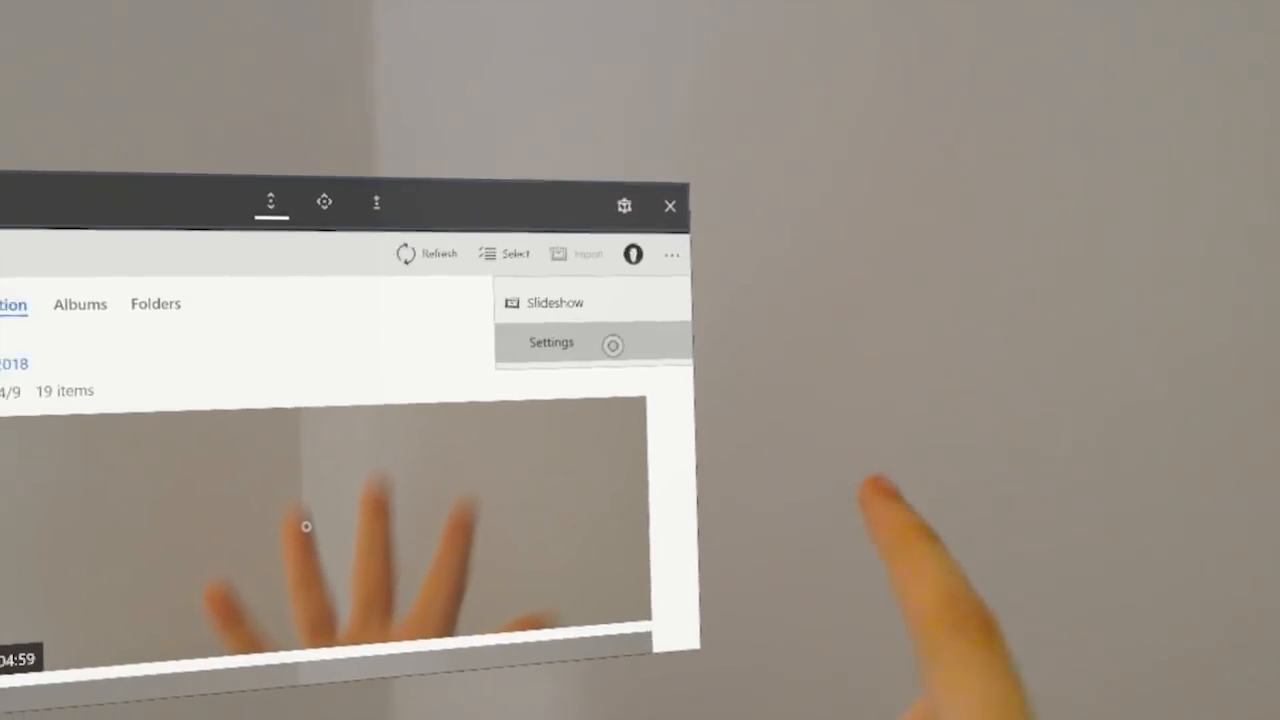
Show the Photos settings page and scroll through OneDrive sources, viewing and appearance.
click(552, 342)
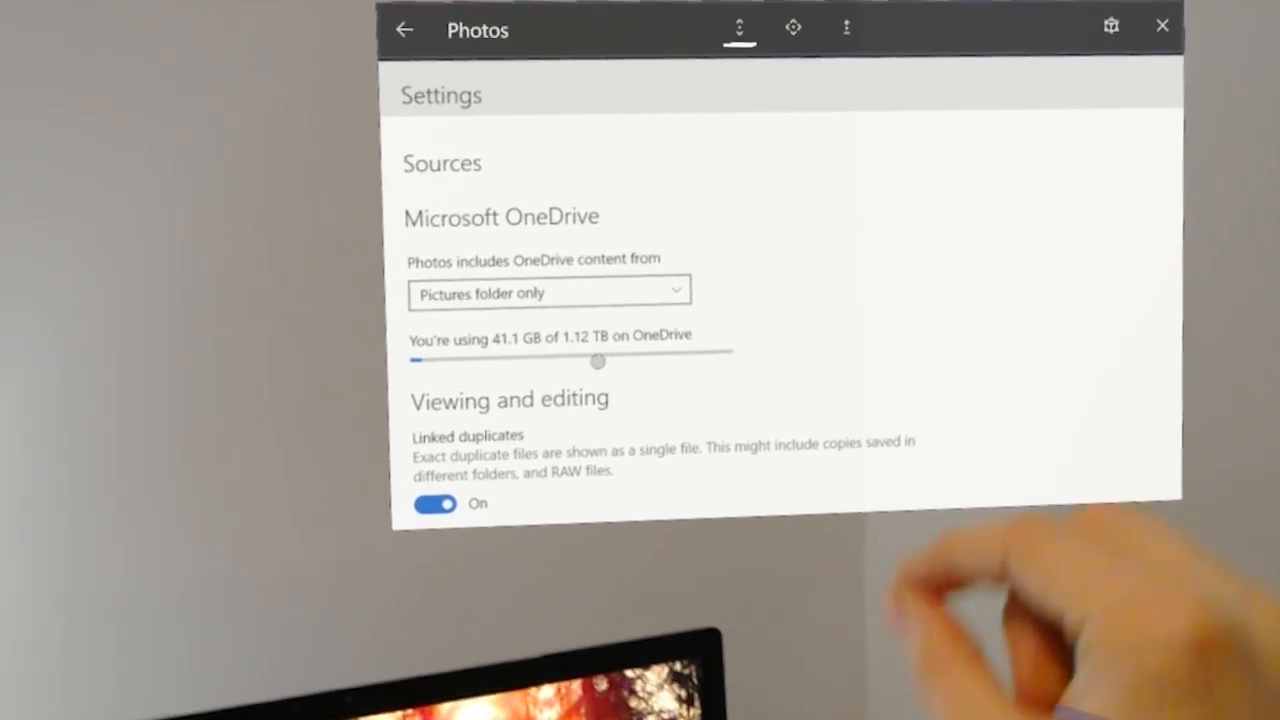
scroll(down, 3)
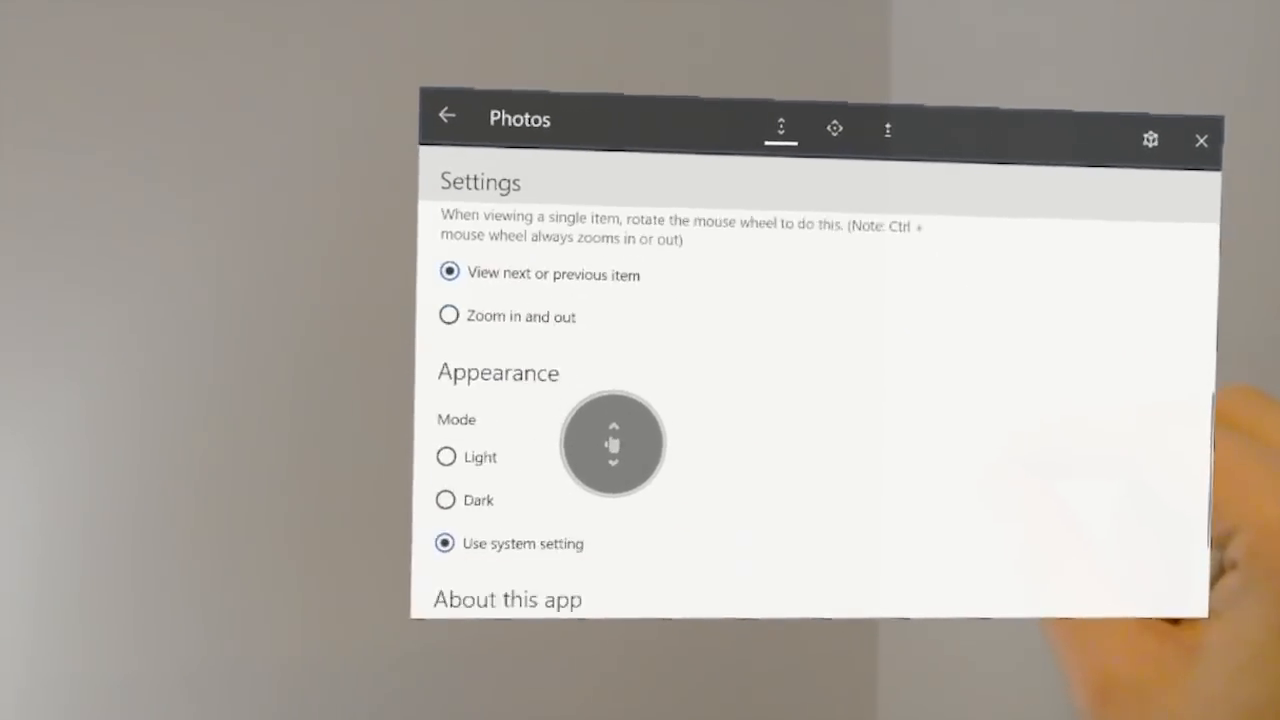
scroll(down, 3)
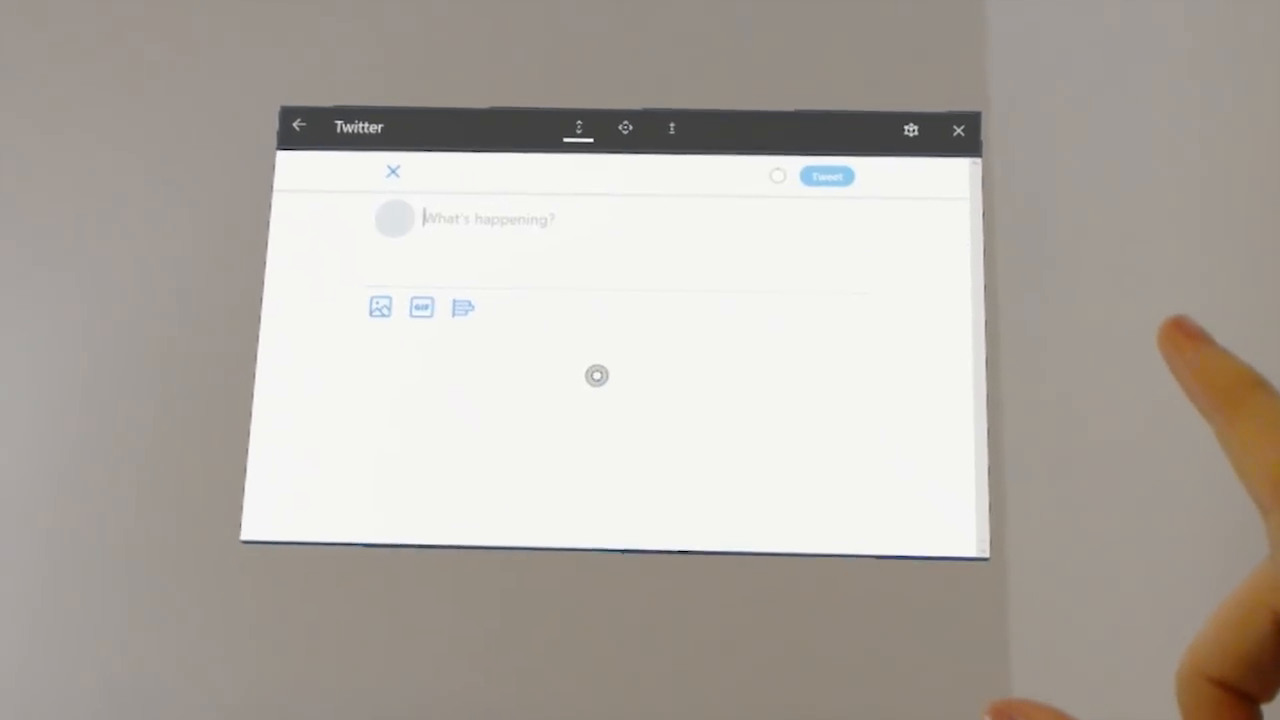
Write "Hello there" in the What's happening field and post the tweet.
click(488, 218)
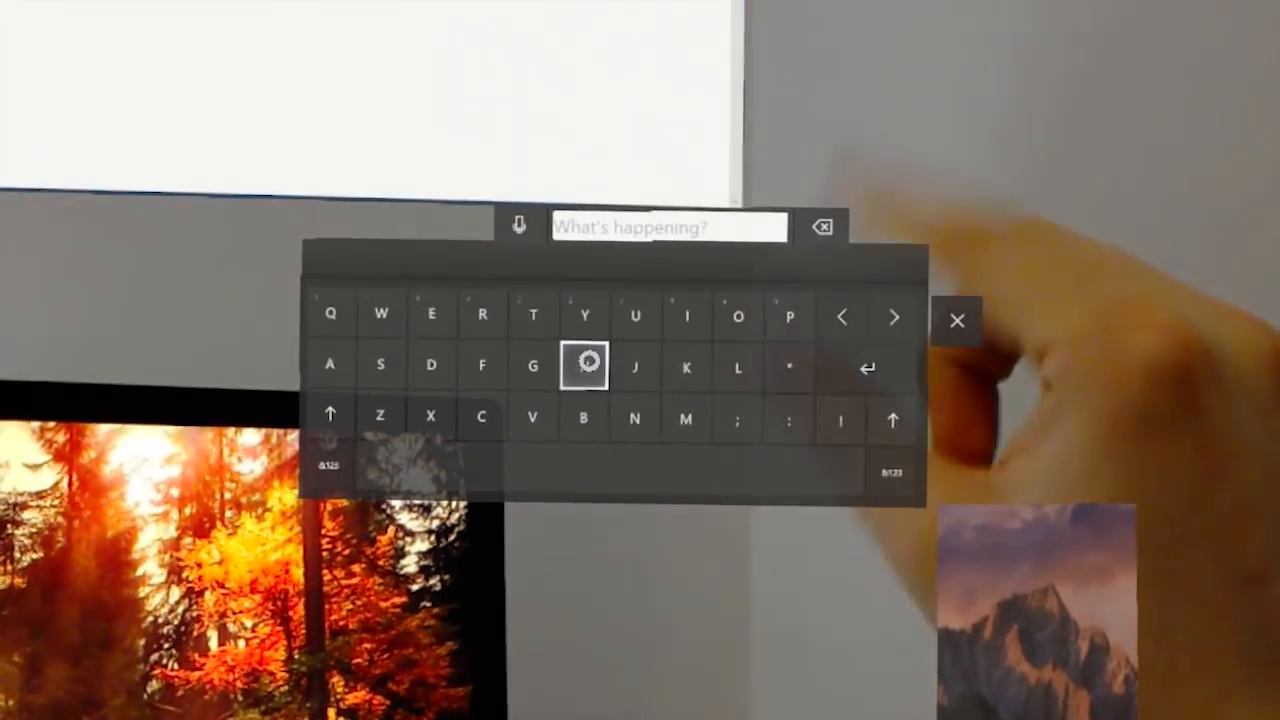
text(Hello there)
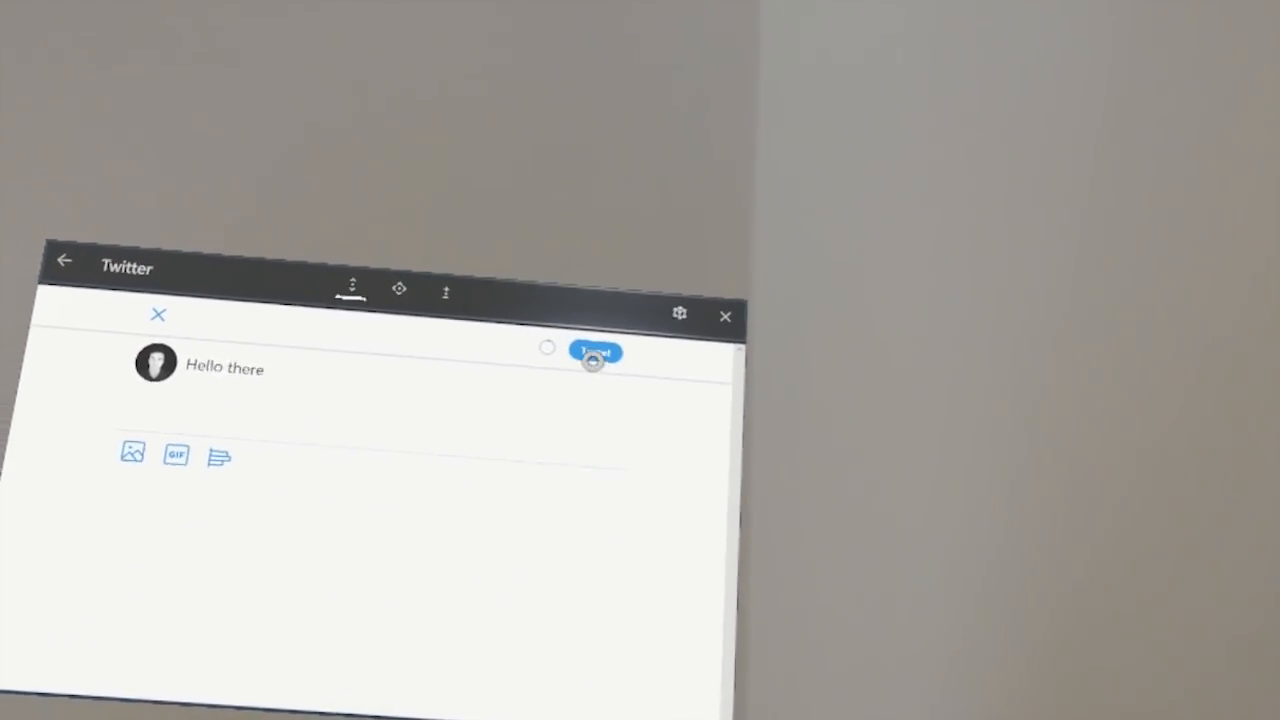
click(596, 352)
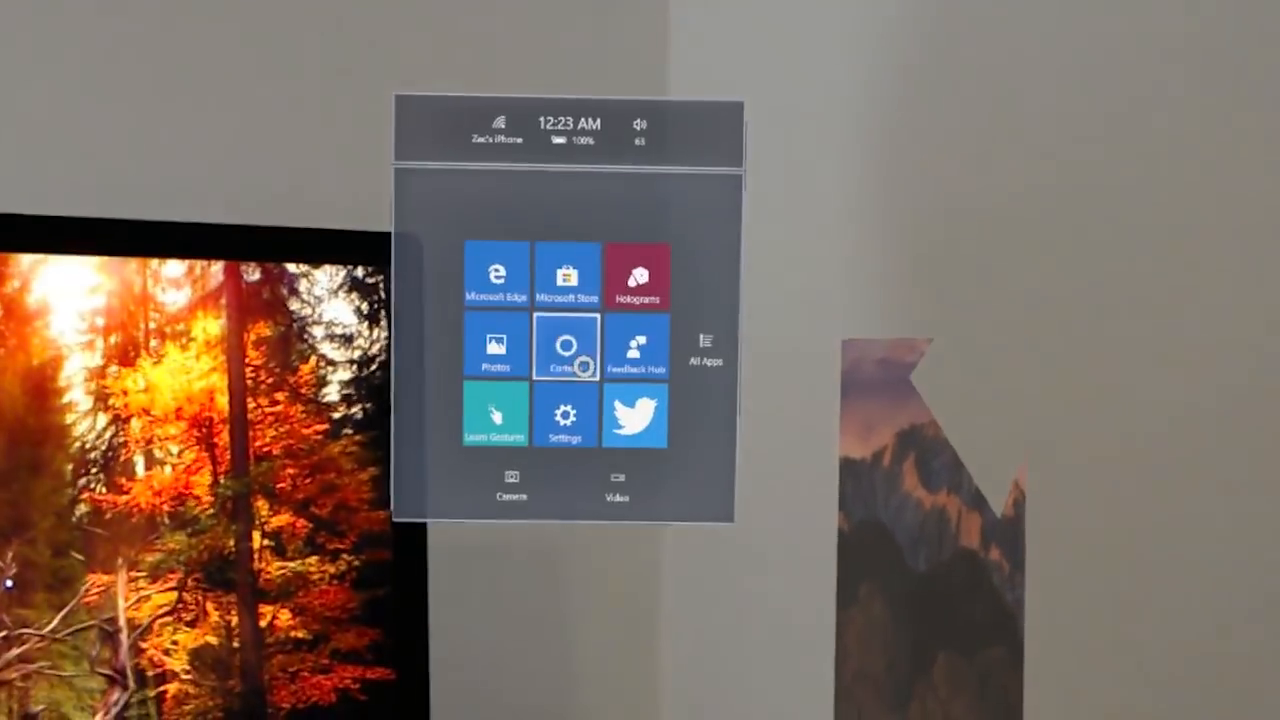
Launch Holograms and place the globe from the Collection onto the desk.
click(636, 276)
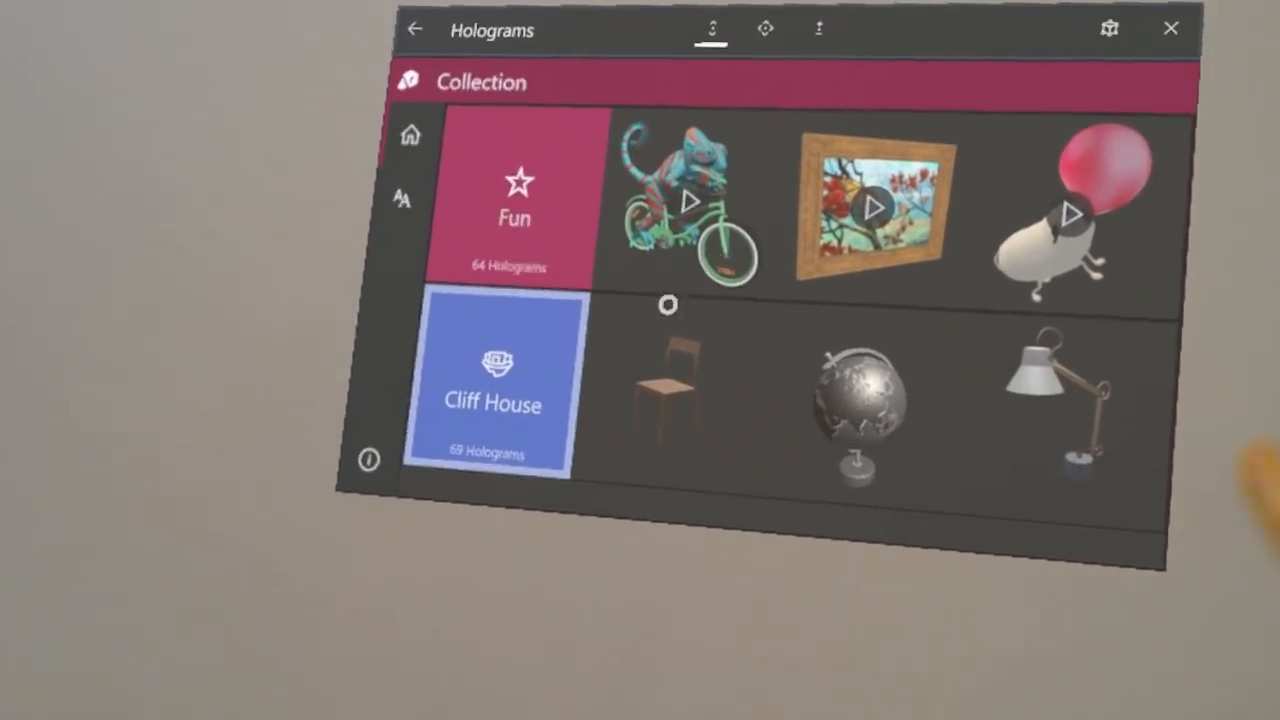
click(490, 384)
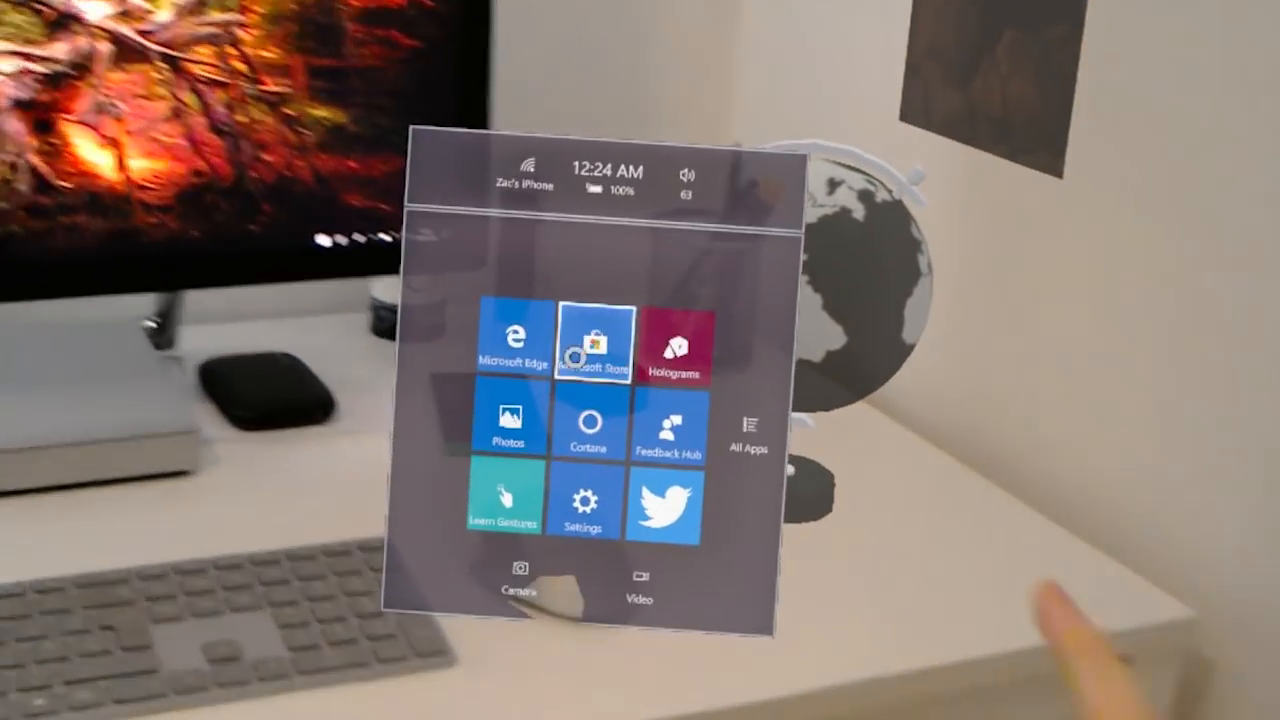
Move the Twitter Home feed window onto the wall.
click(672, 348)
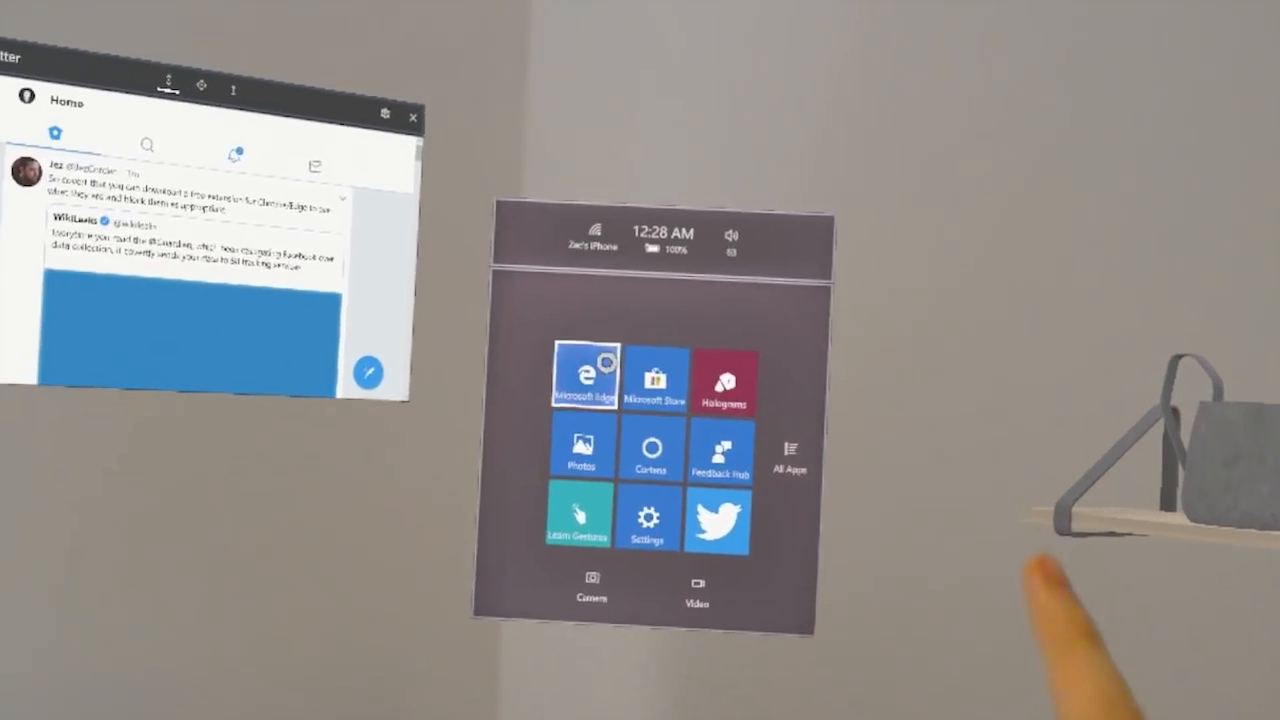
Search Bing for 'windows central' in Edge and show the Favorites panel.
click(584, 376)
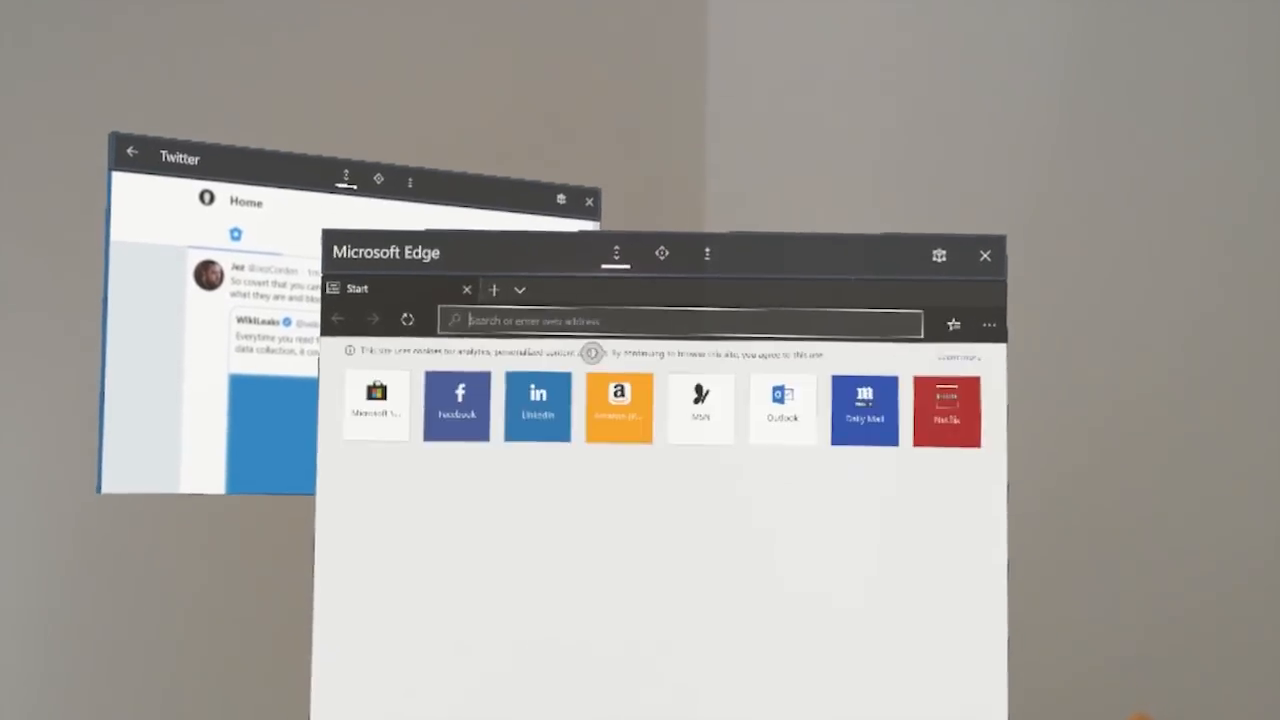
click(680, 320)
text(w)
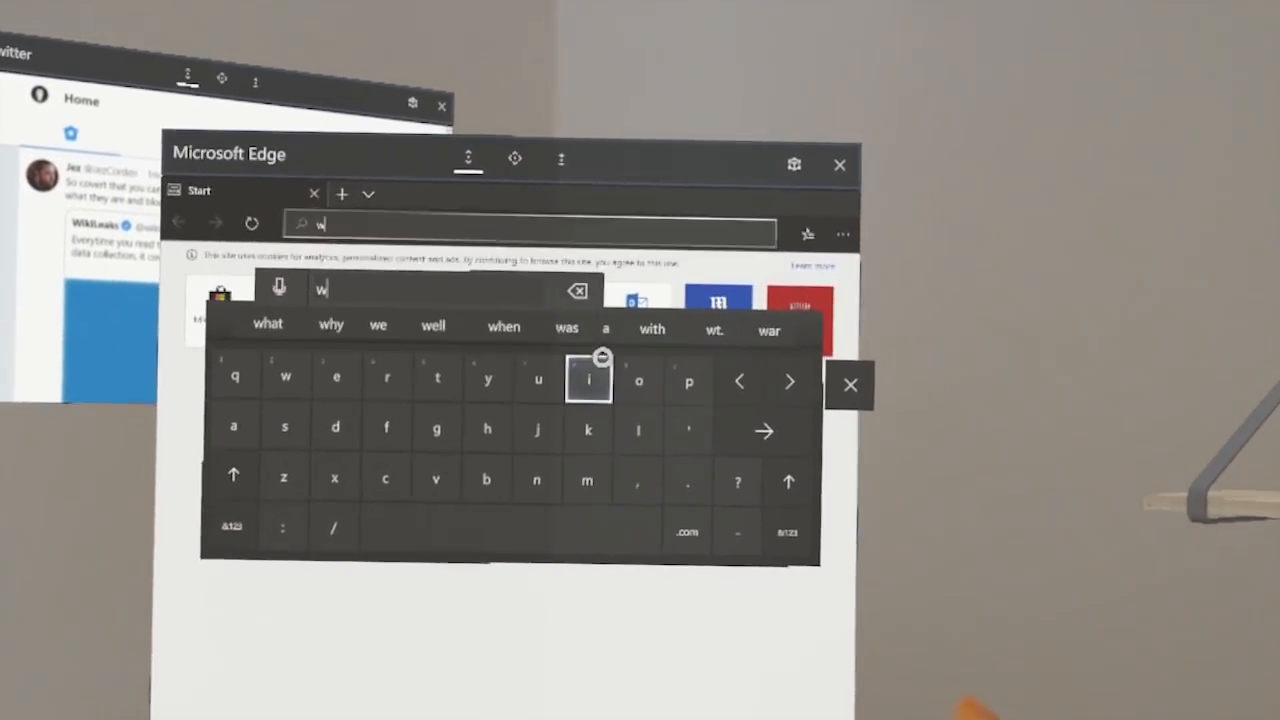
click(588, 380)
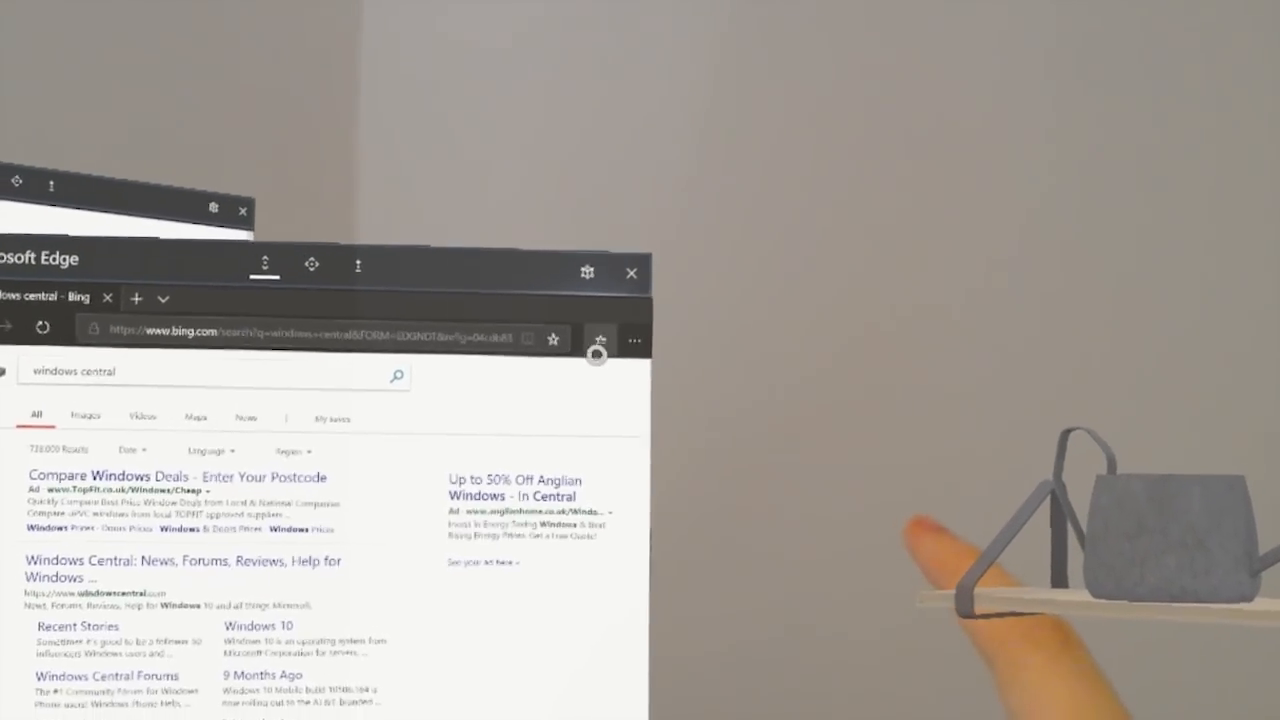
click(600, 340)
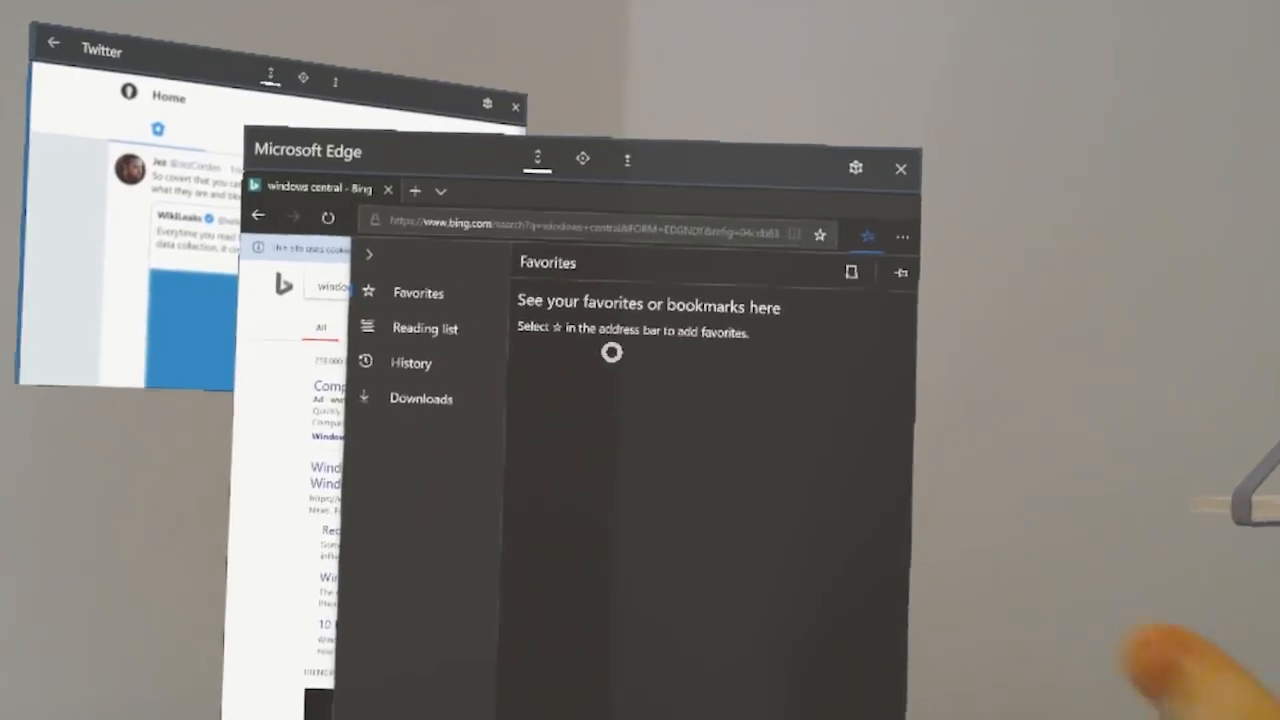